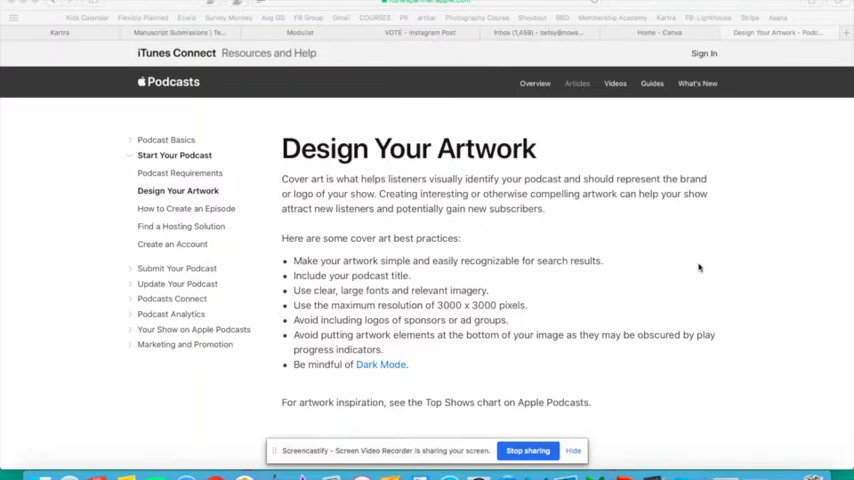
Switch to Canva and create a new custom design of 3000 × 3000 px
scroll(down, 3)
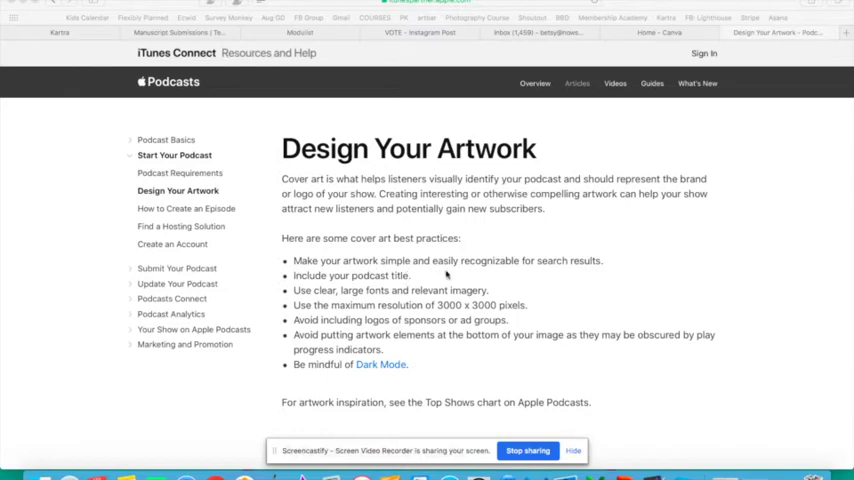
mouse_move(522, 288)
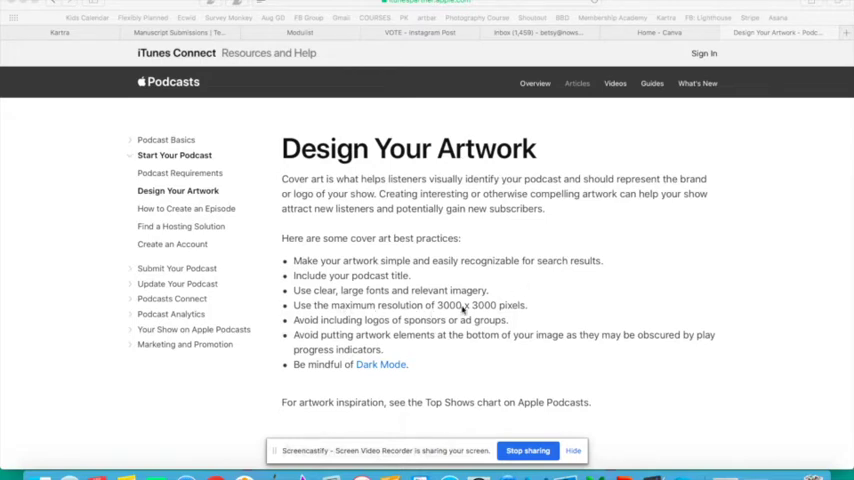
scroll(down, 3)
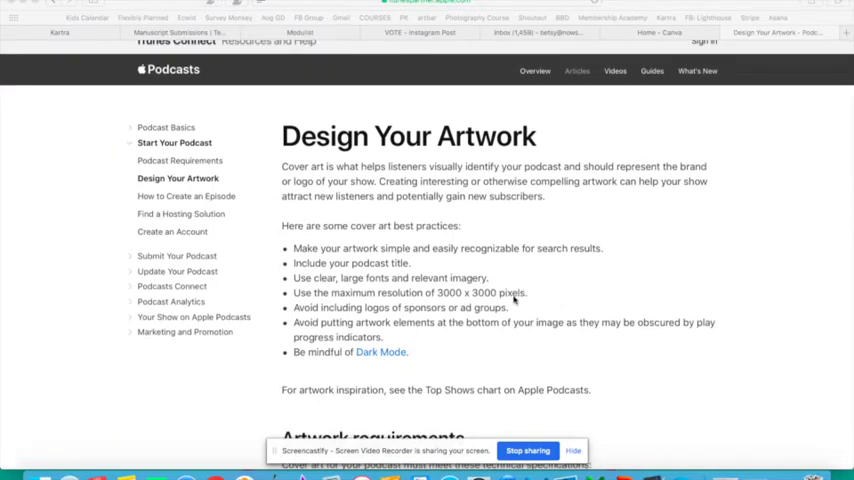
mouse_move(548, 296)
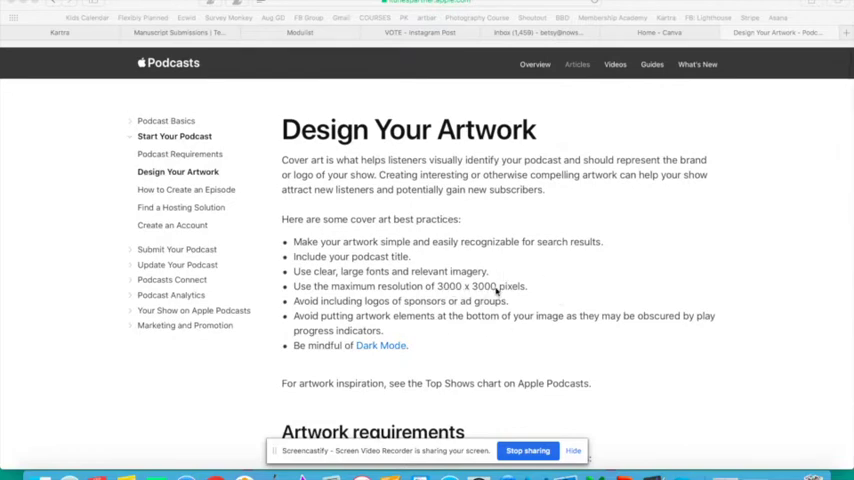
scroll(down, 3)
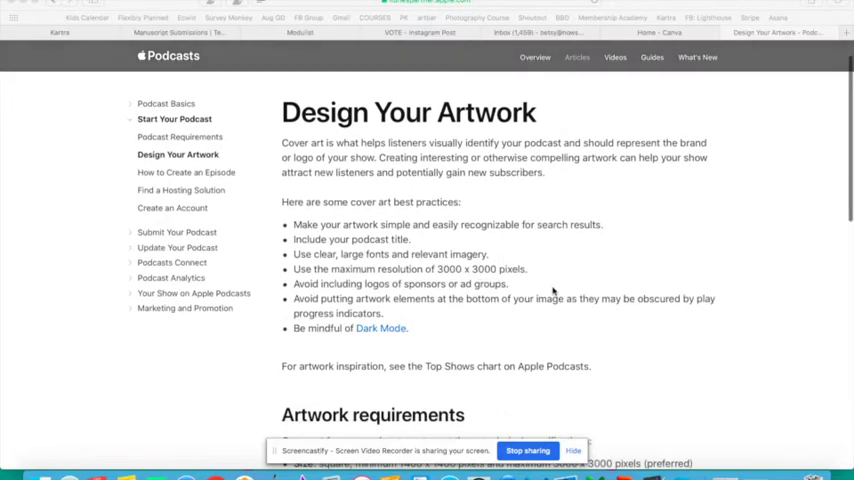
scroll(down, 3)
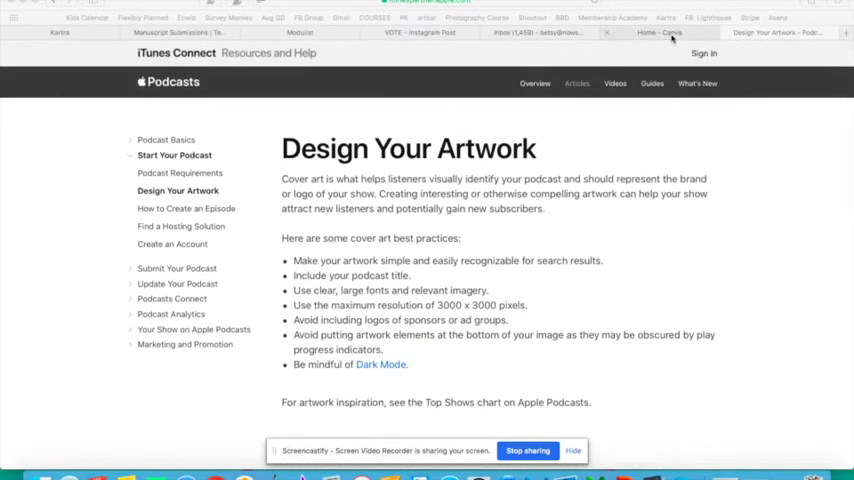
click(660, 32)
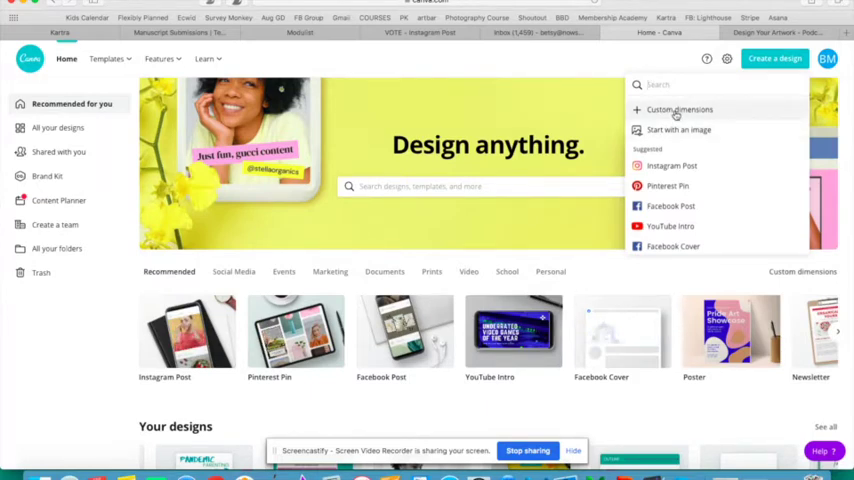
mouse_move(632, 64)
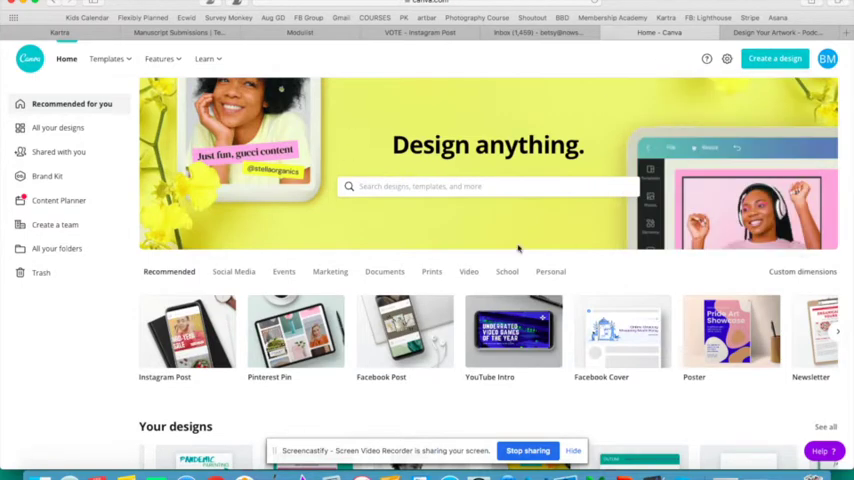
scroll(down, 3)
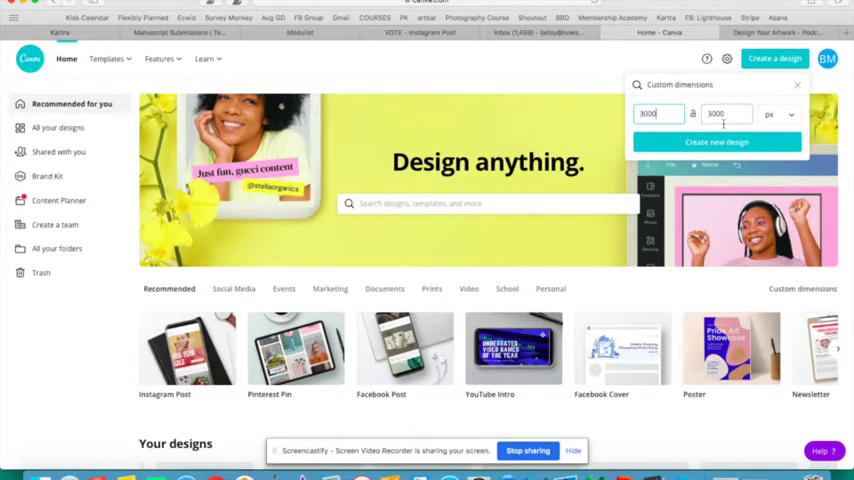
click(716, 140)
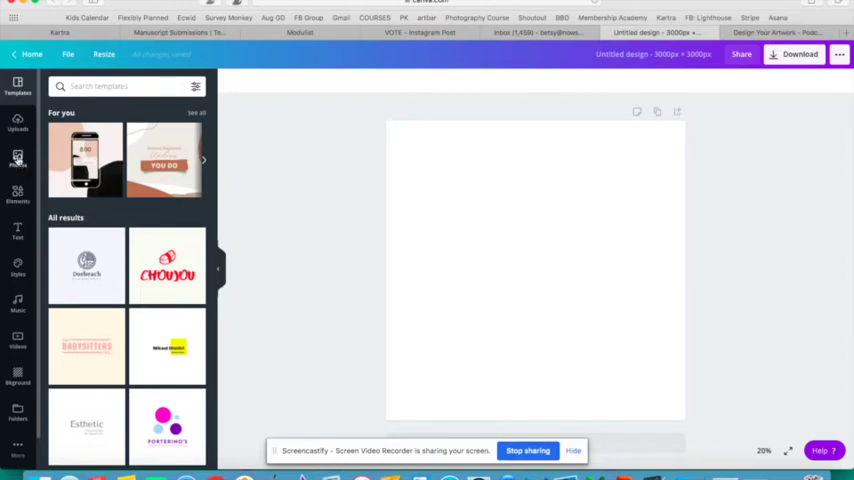
Browse the Photos, Elements and Text libraries, ending on the heading text styles
click(16, 158)
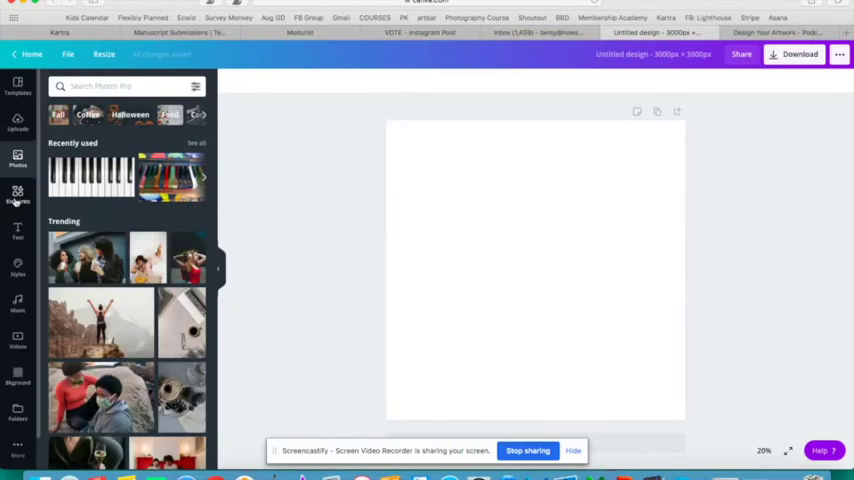
click(16, 194)
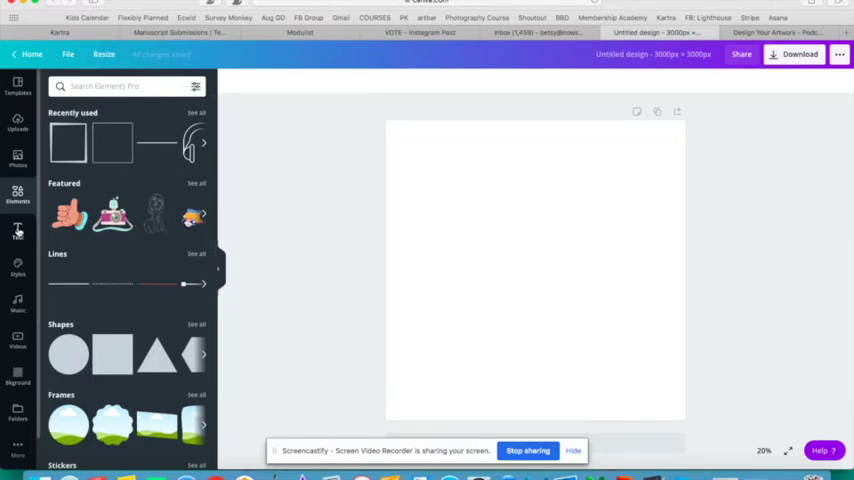
click(16, 230)
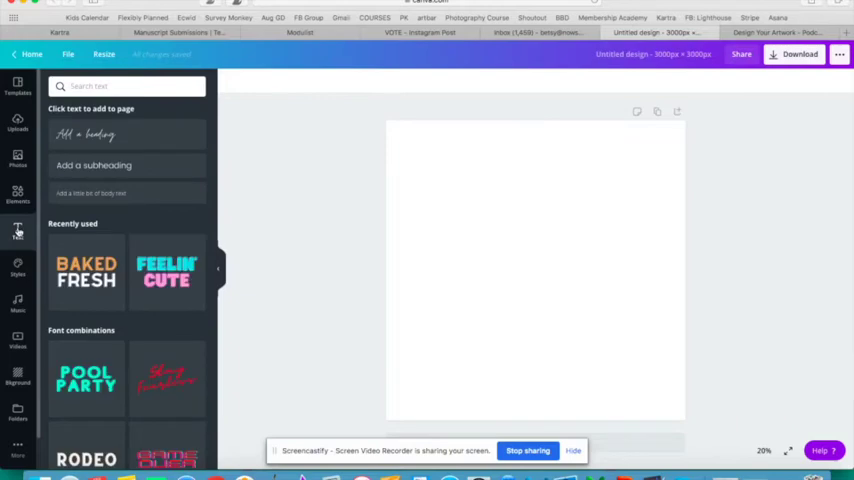
scroll(down, 3)
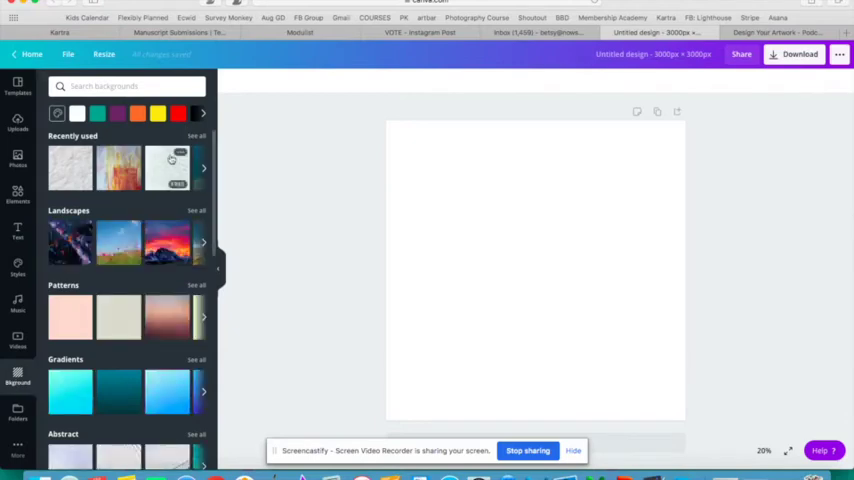
scroll(down, 3)
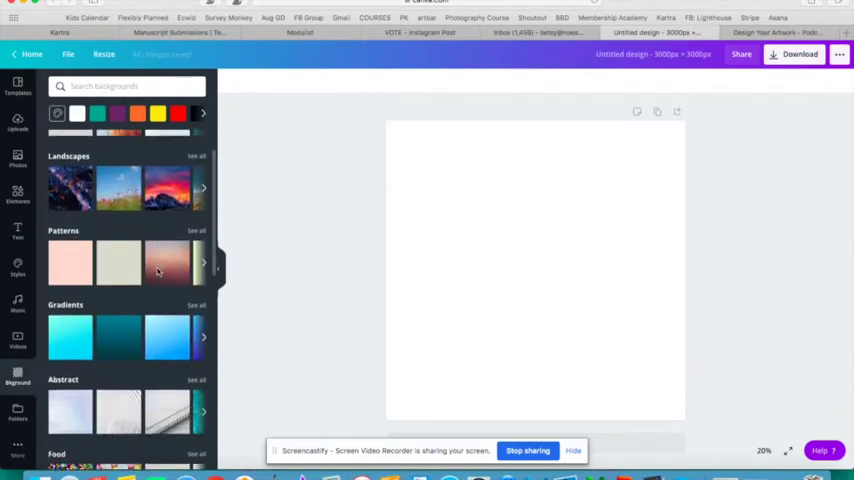
scroll(down, 3)
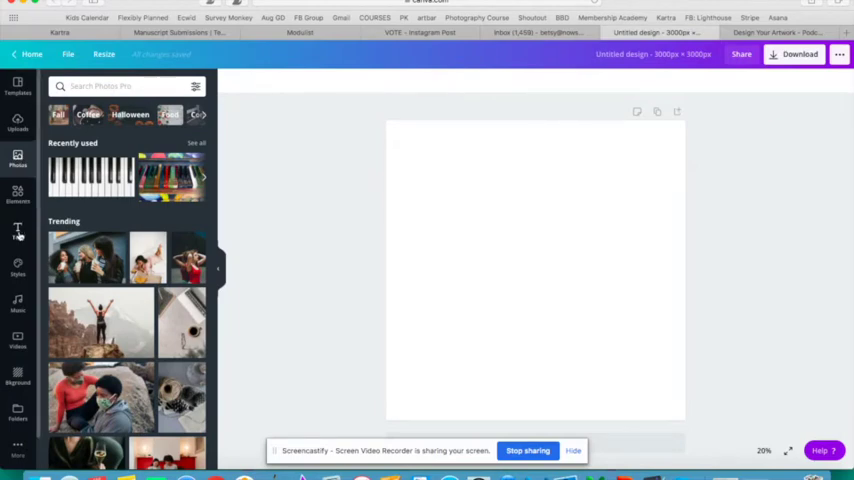
click(16, 230)
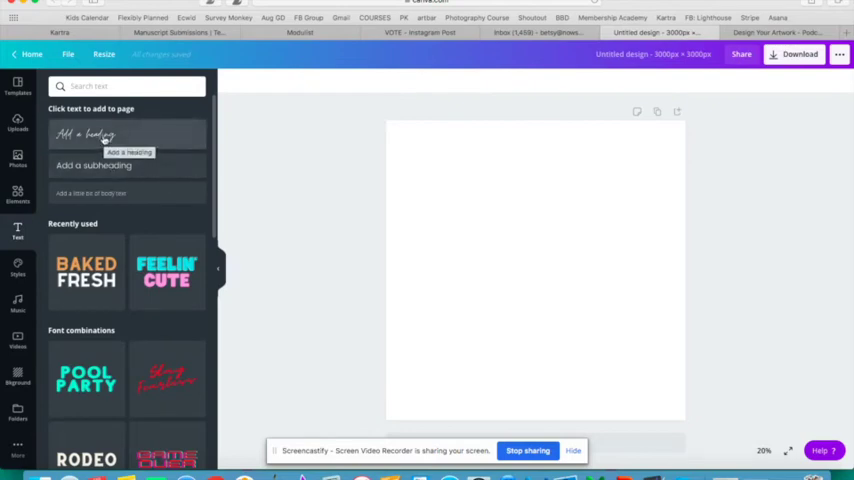
Add a heading reading 'Music' in a large script font, plus a MORE text box
click(88, 136)
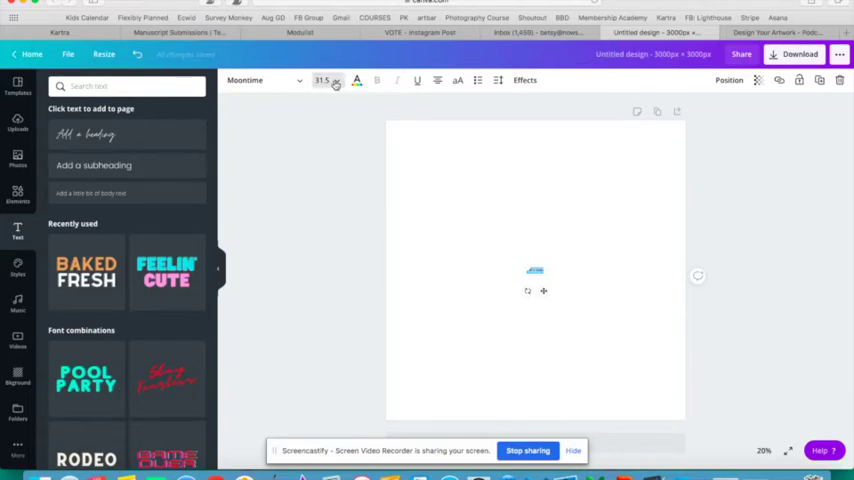
click(84, 136)
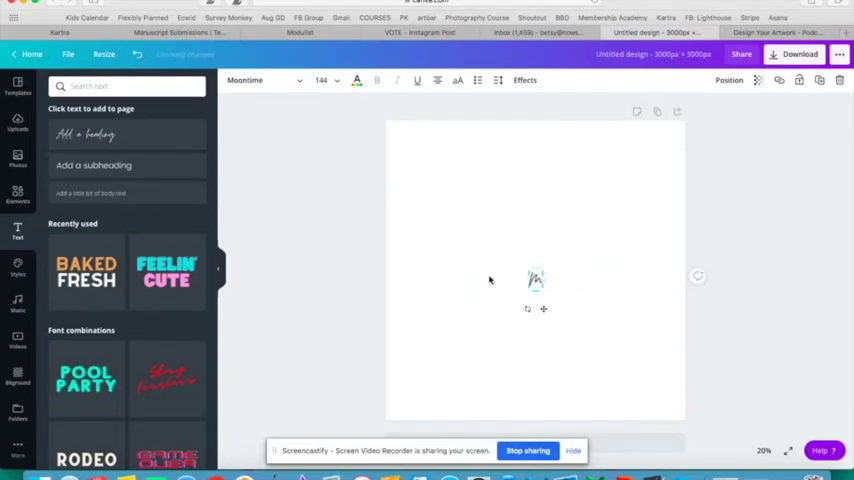
text(Music)
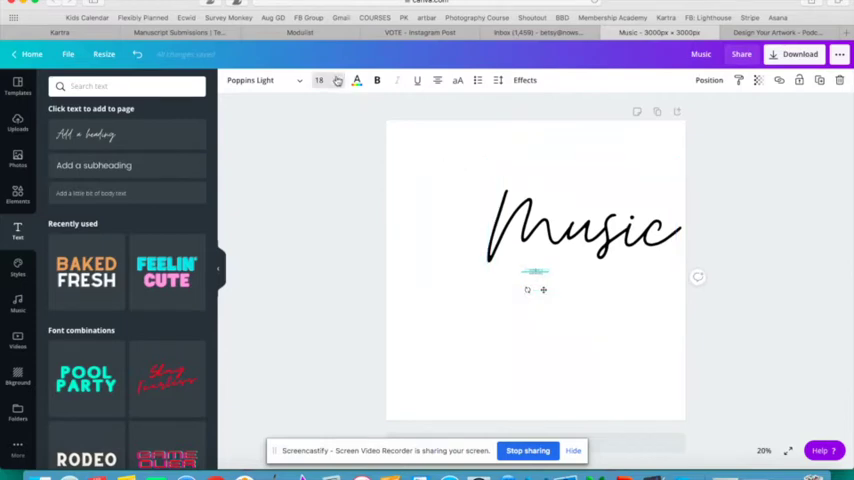
click(330, 80)
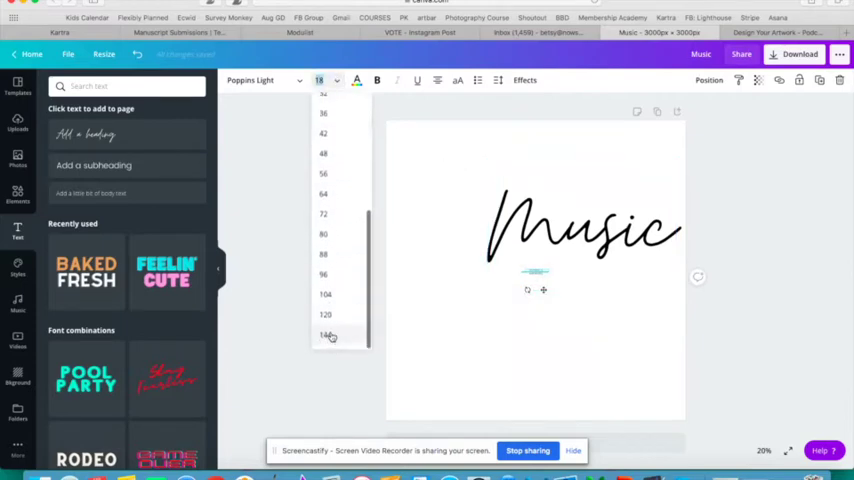
click(326, 336)
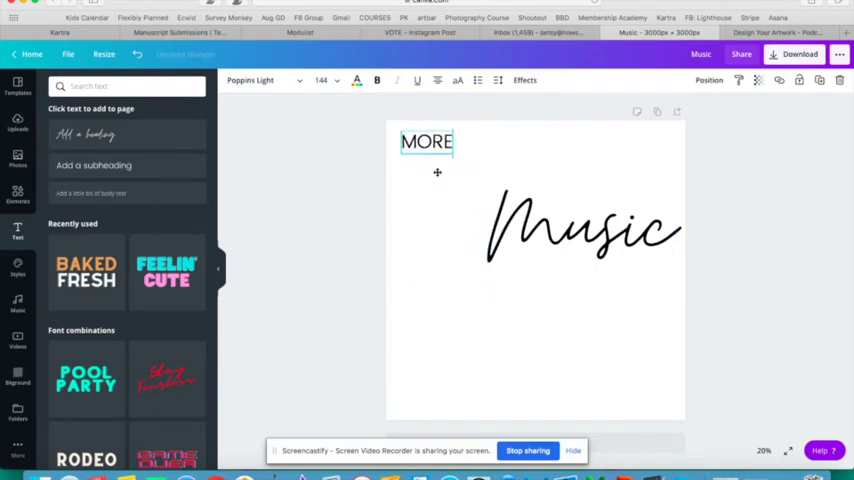
click(428, 140)
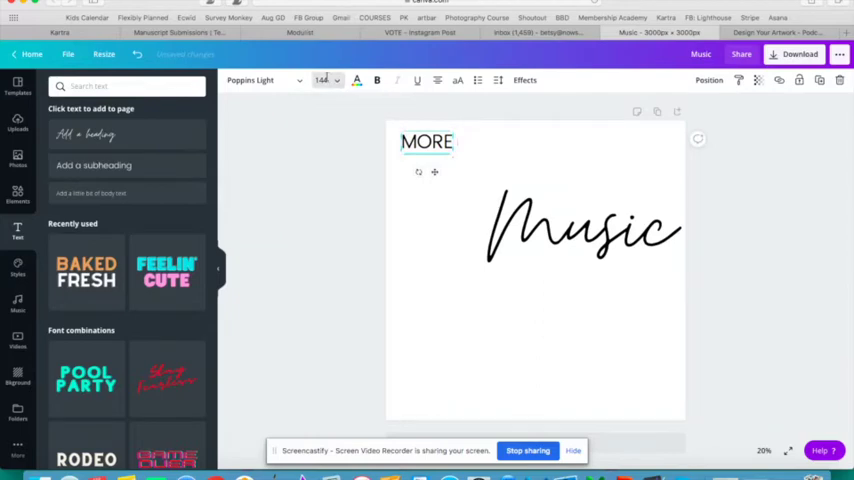
Move Music toward the centre, place MORE just above it, and colour MORE red
click(320, 80)
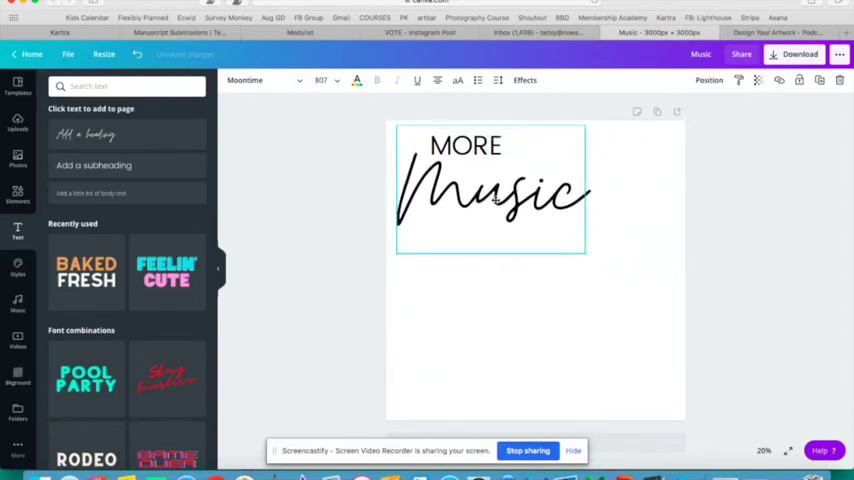
drag(492, 190, 530, 264)
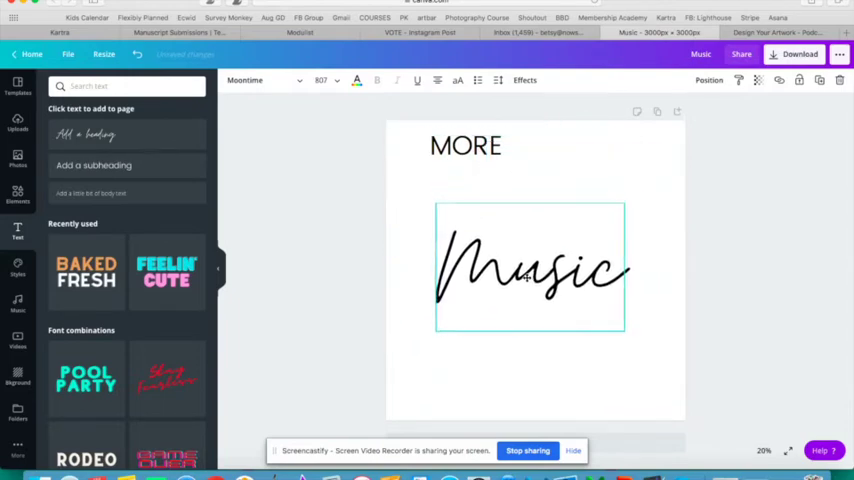
click(466, 144)
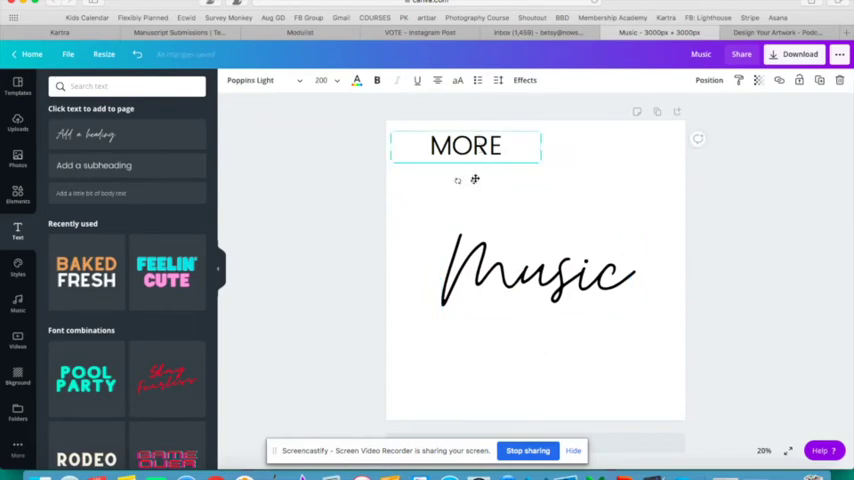
drag(466, 144, 548, 236)
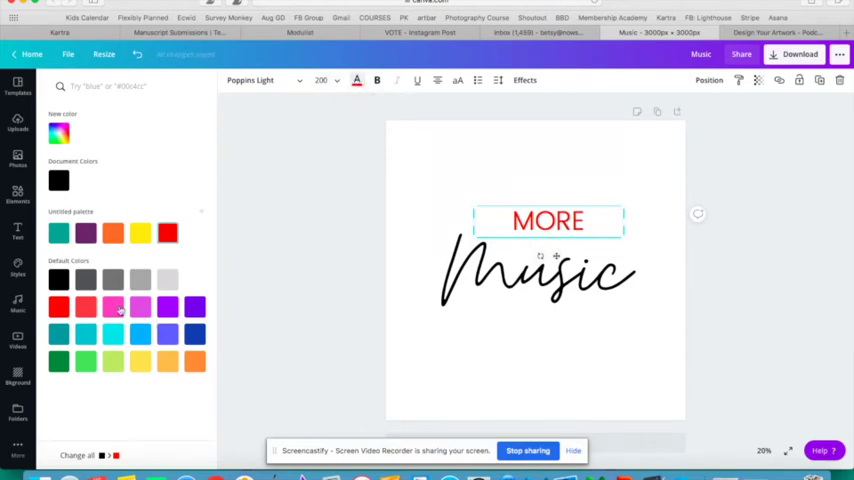
click(58, 132)
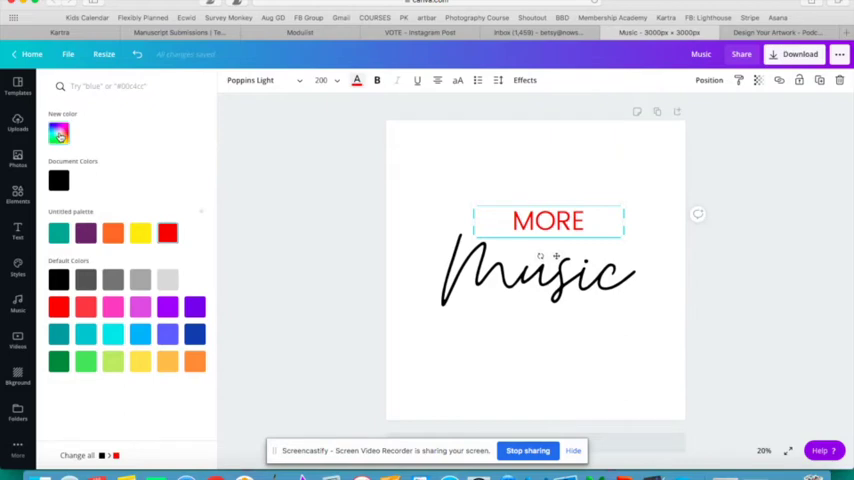
click(58, 132)
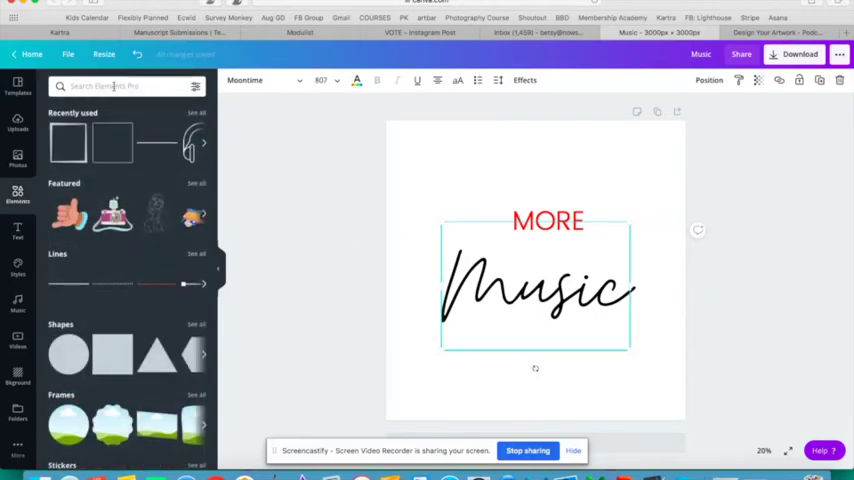
Add a rectangle element and stretch it into a black full-width bar behind MORE
text(rectangle)
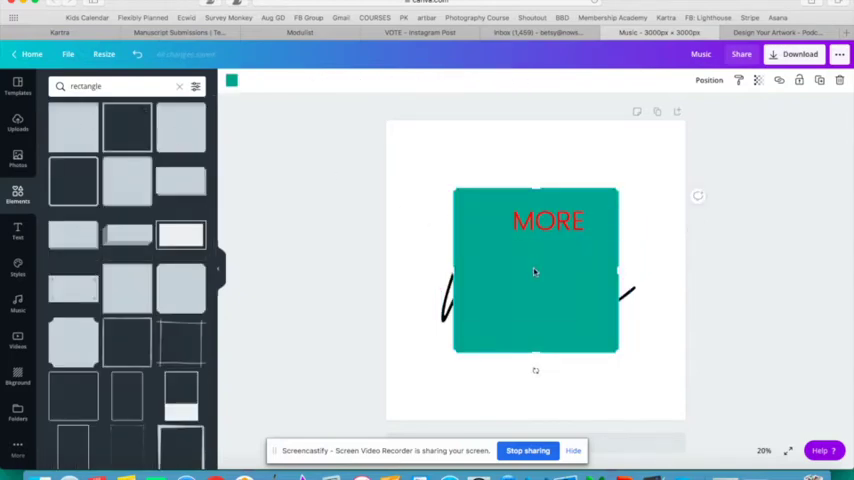
drag(536, 270, 466, 232)
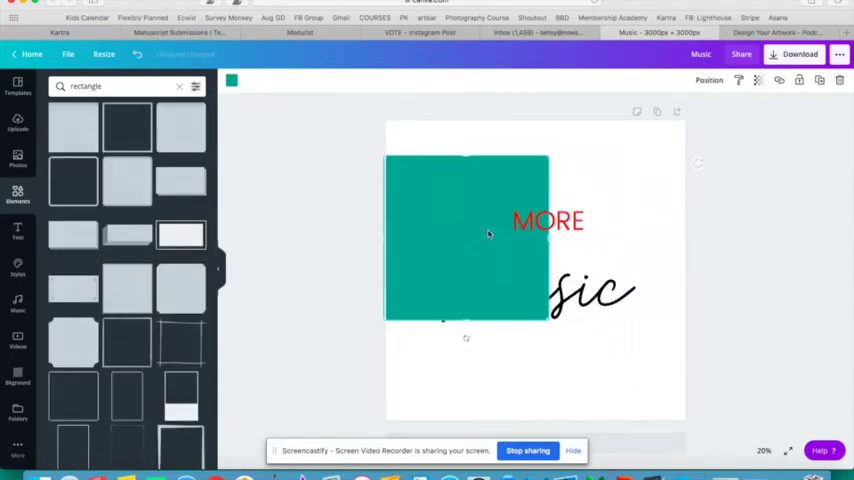
drag(548, 232, 688, 232)
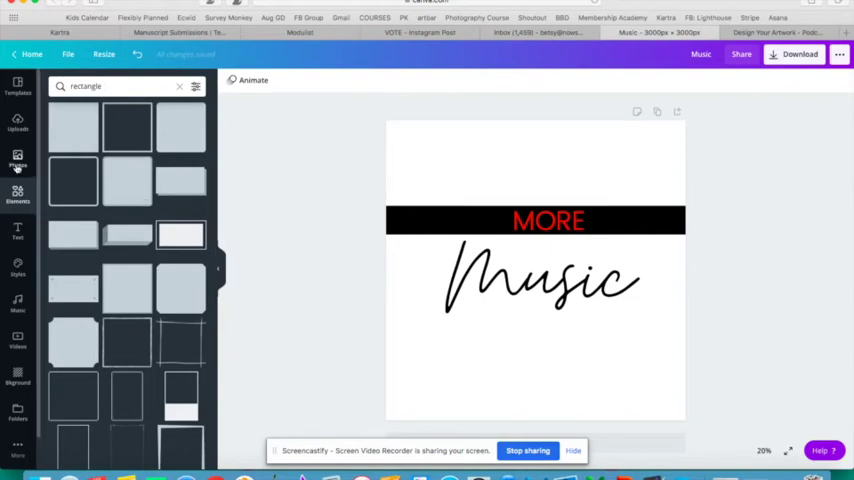
Place a rainbow piano-keys photo across the top and turn MORE white
click(16, 158)
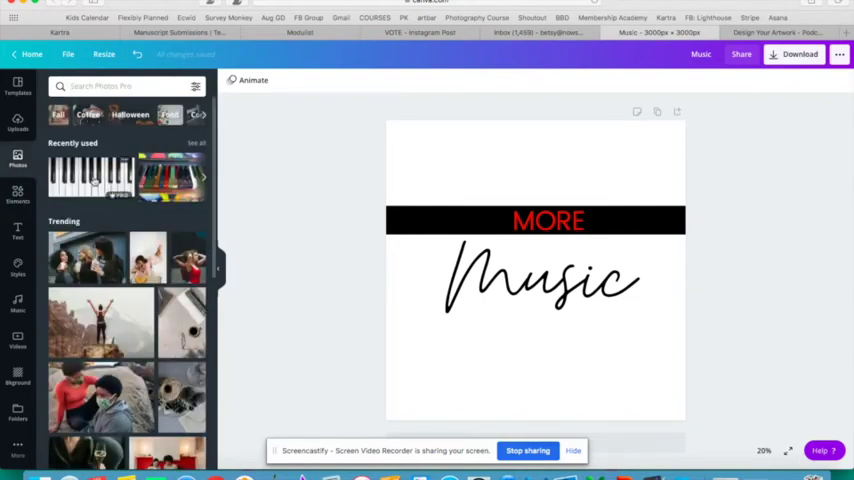
text(p)
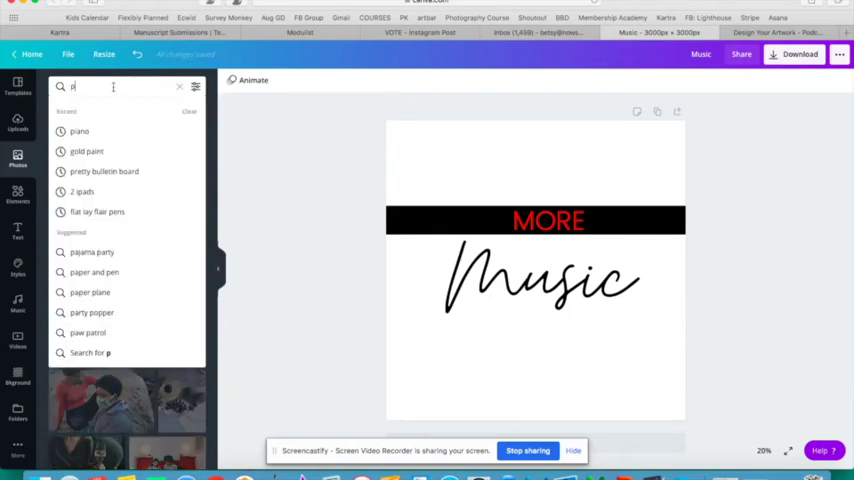
text(iano)
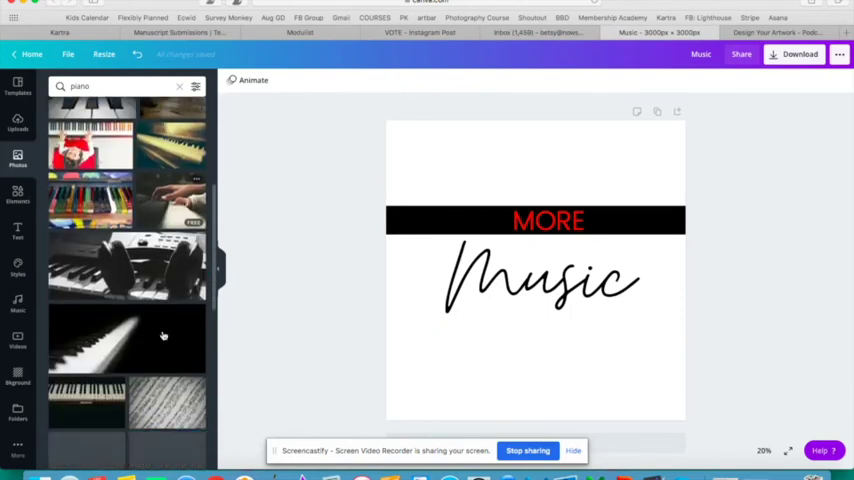
scroll(down, 3)
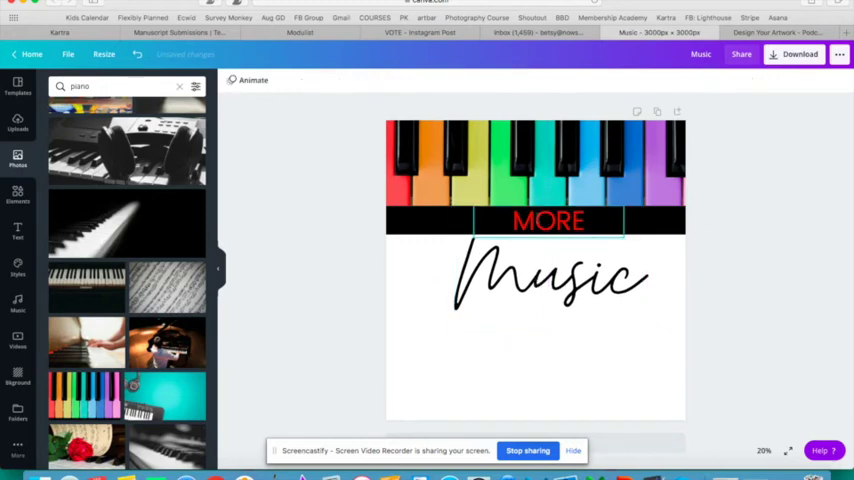
click(548, 220)
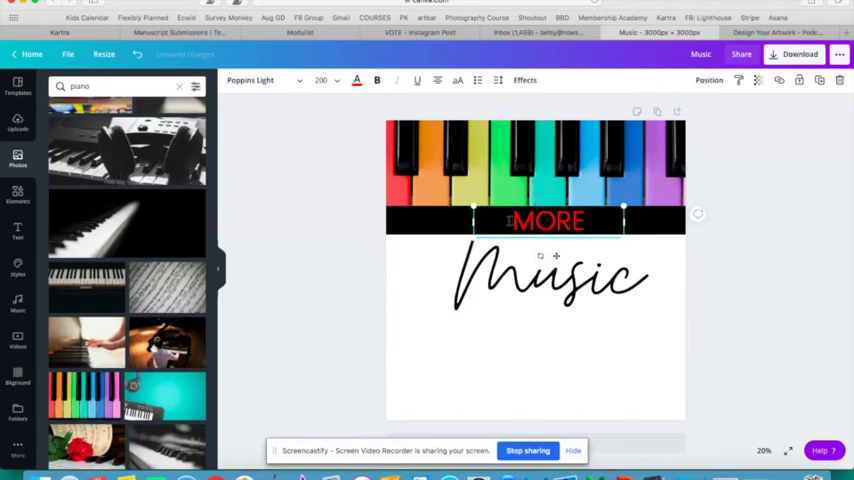
click(356, 80)
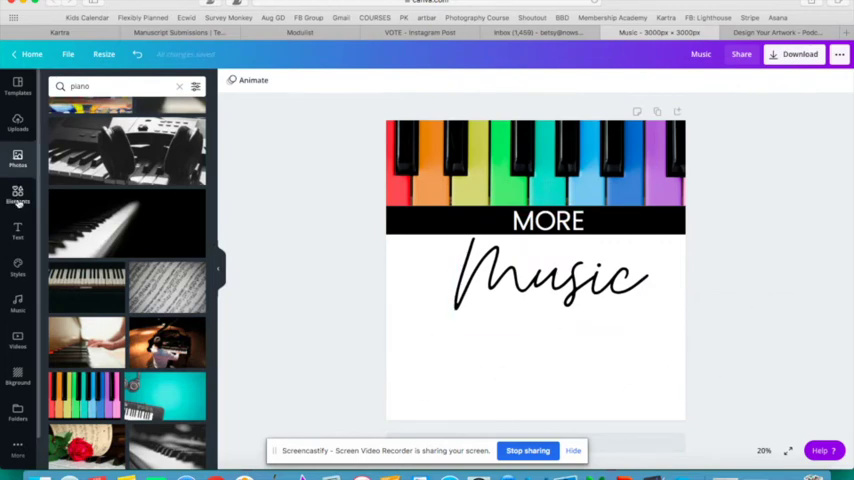
Add a black music-notes graphic and duplicate it several times below Music
text(rectangle)
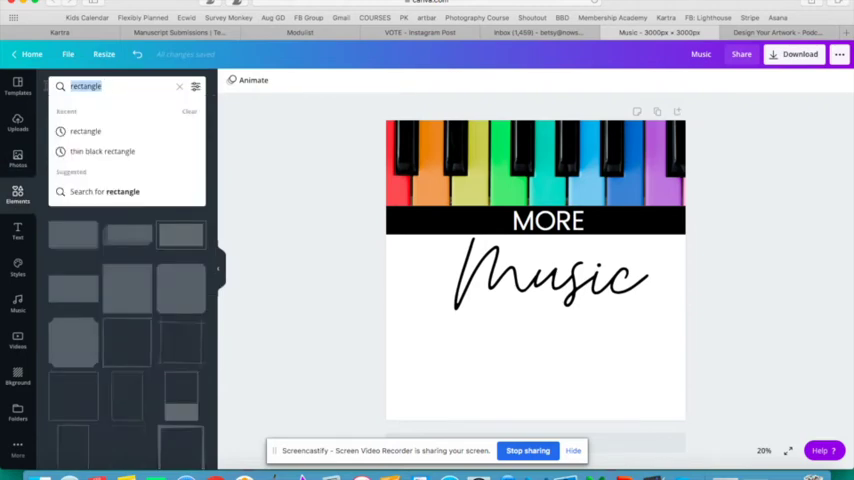
text(music notes)
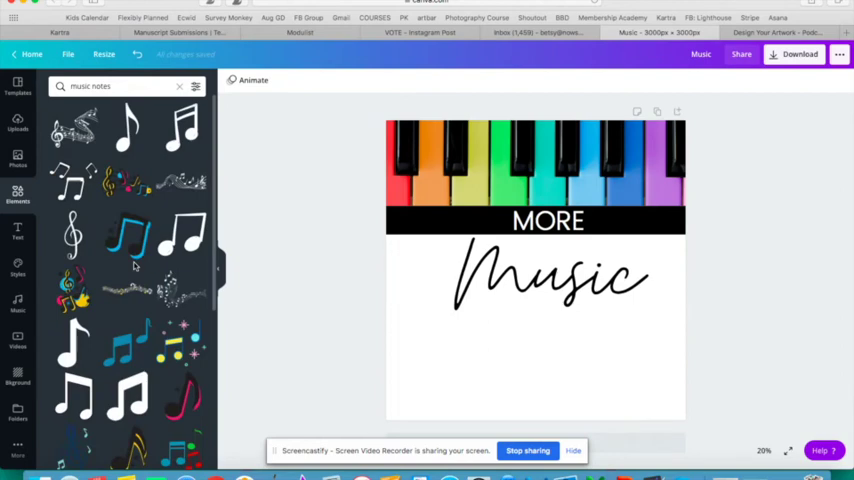
scroll(down, 3)
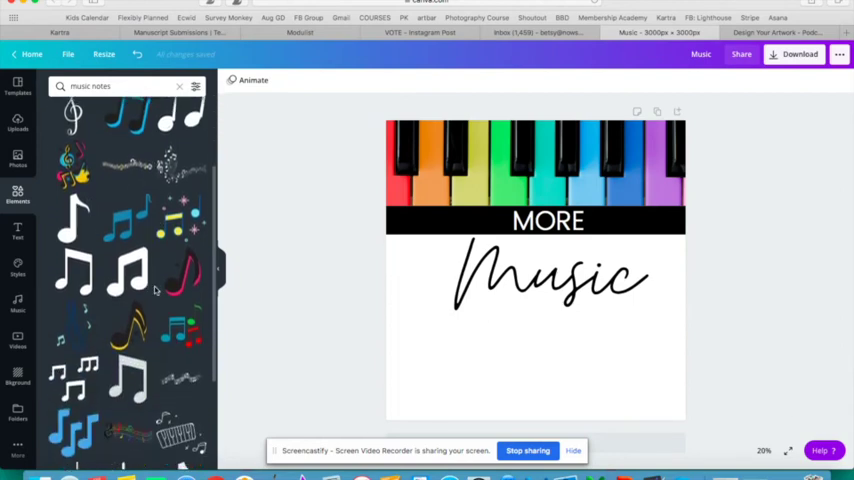
scroll(down, 3)
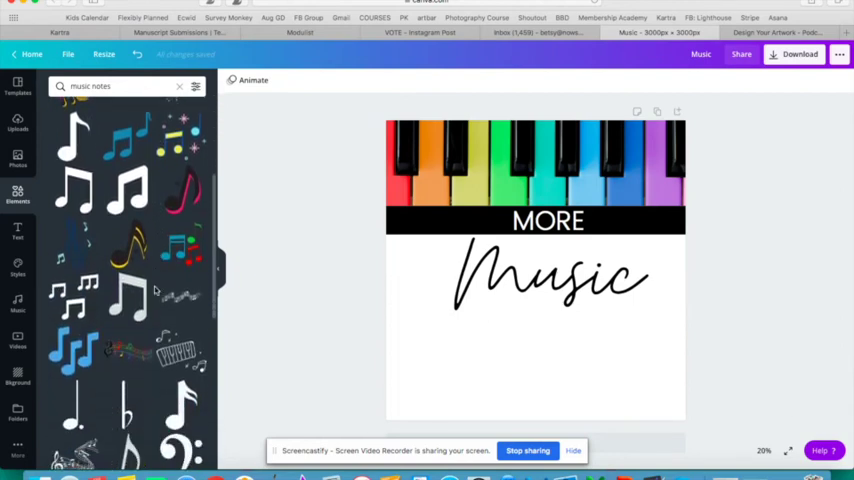
scroll(down, 3)
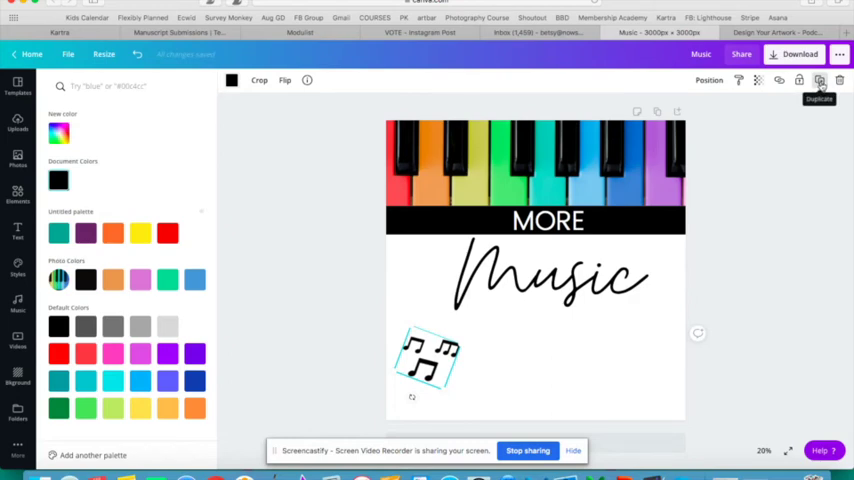
click(820, 80)
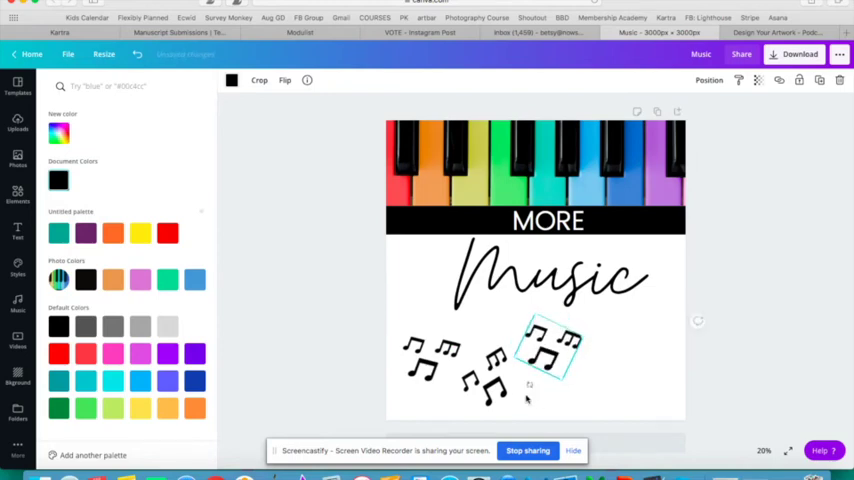
click(16, 196)
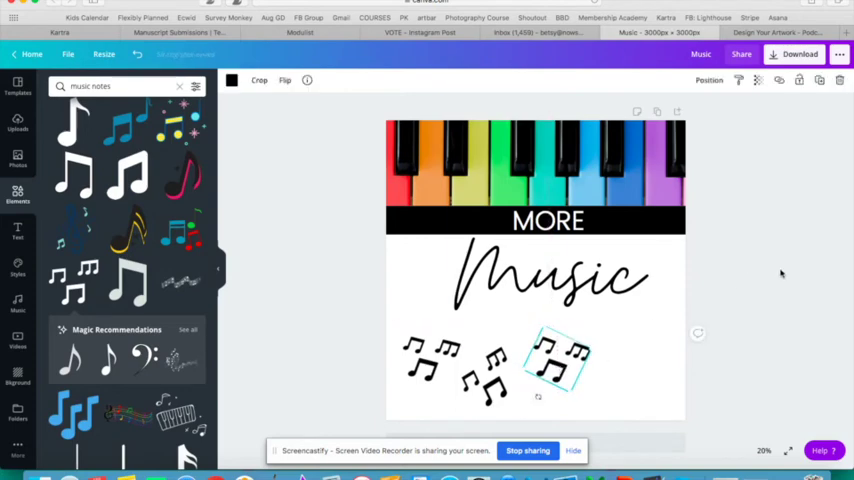
Add a line, tilt it diagonally at bottom-right, recolour it and duplicate it
click(782, 276)
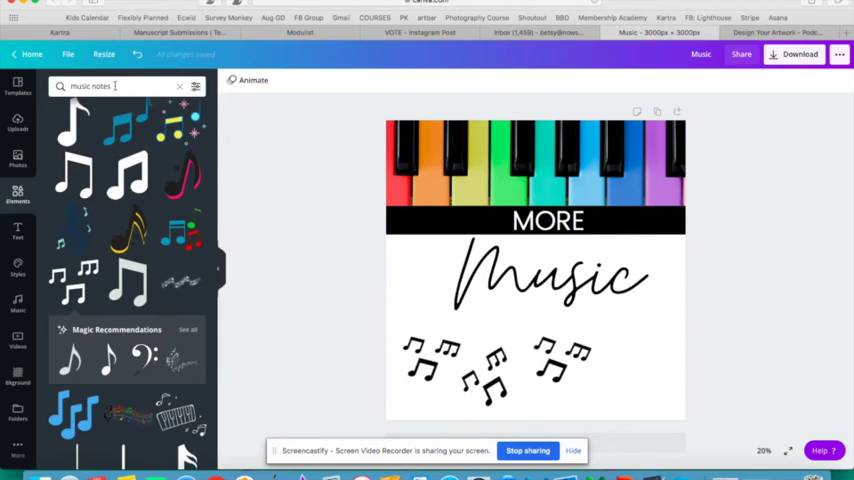
text(lines)
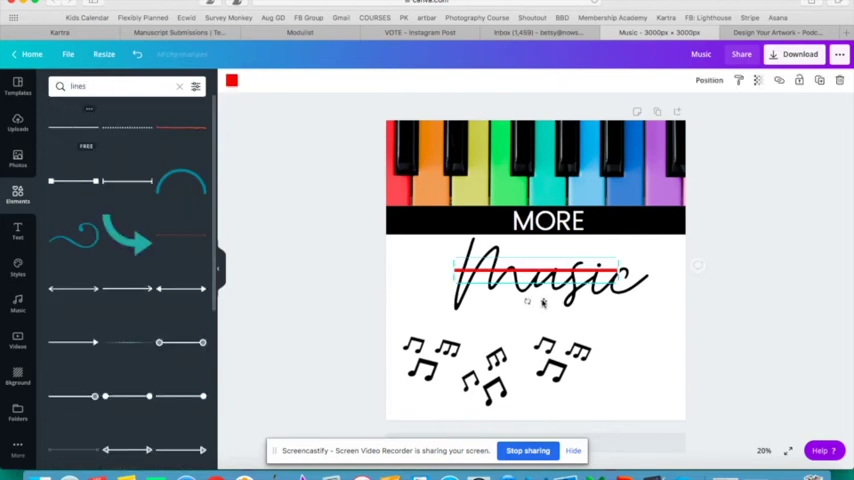
drag(536, 268, 640, 348)
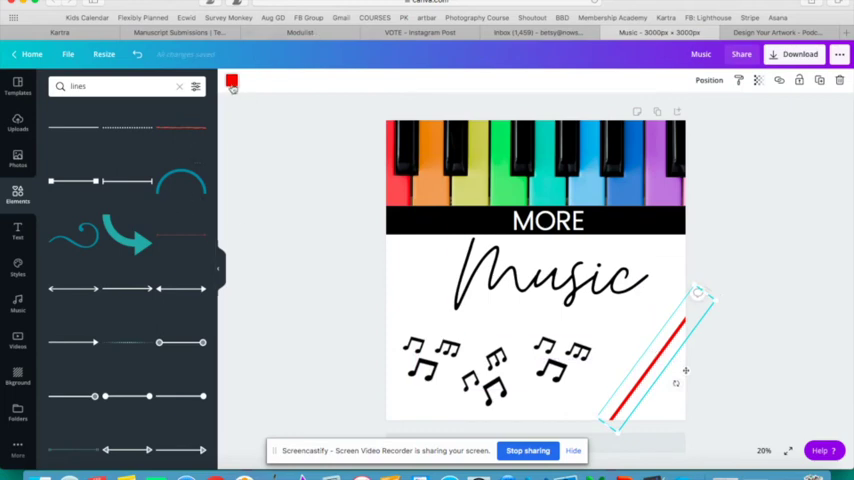
click(232, 80)
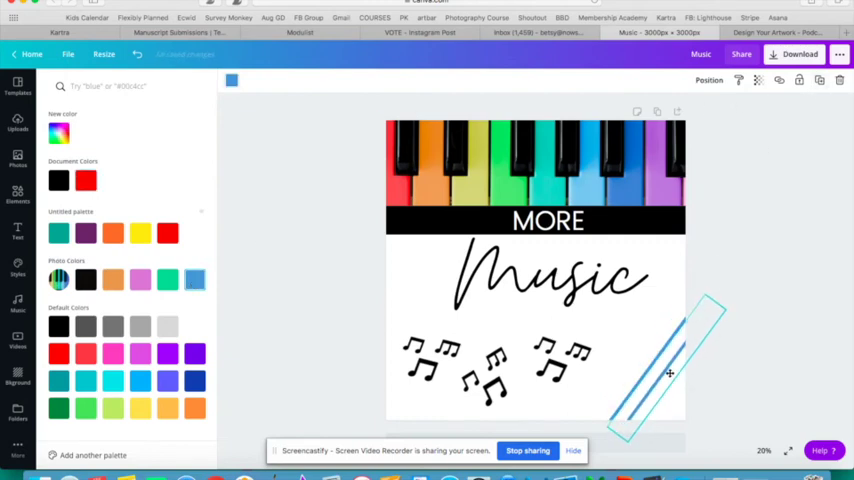
click(168, 280)
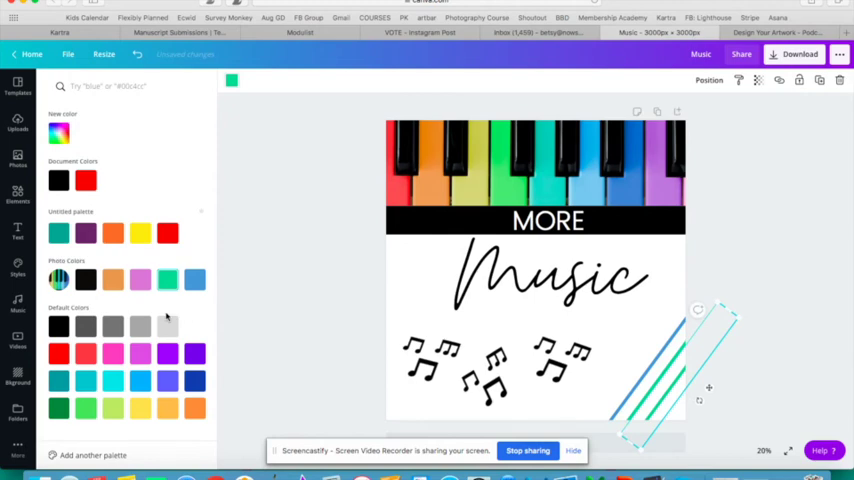
click(140, 280)
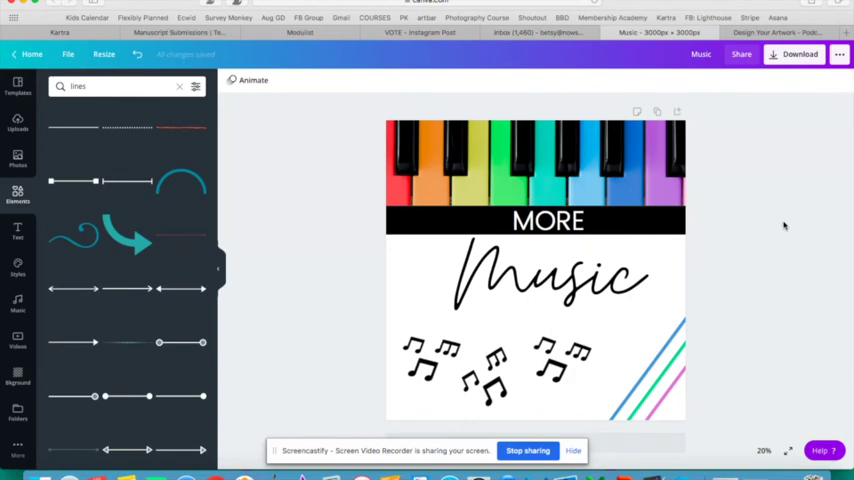
mouse_move(784, 260)
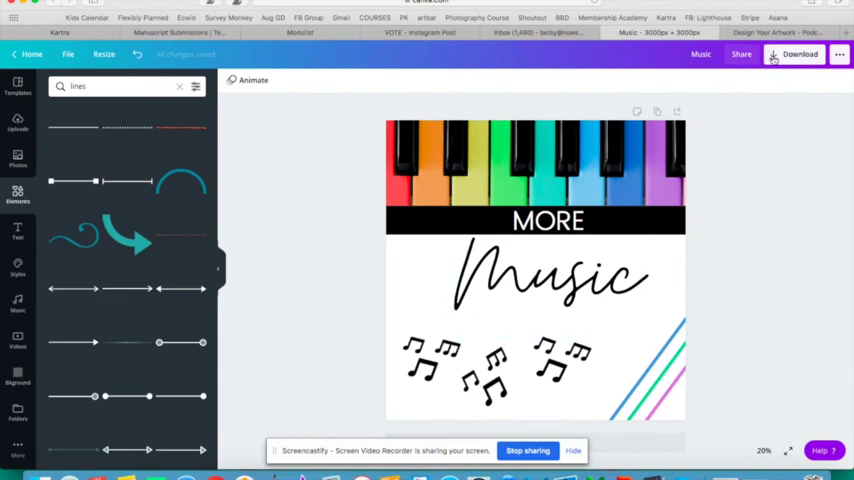
Download the finished cover as a PNG image
click(800, 54)
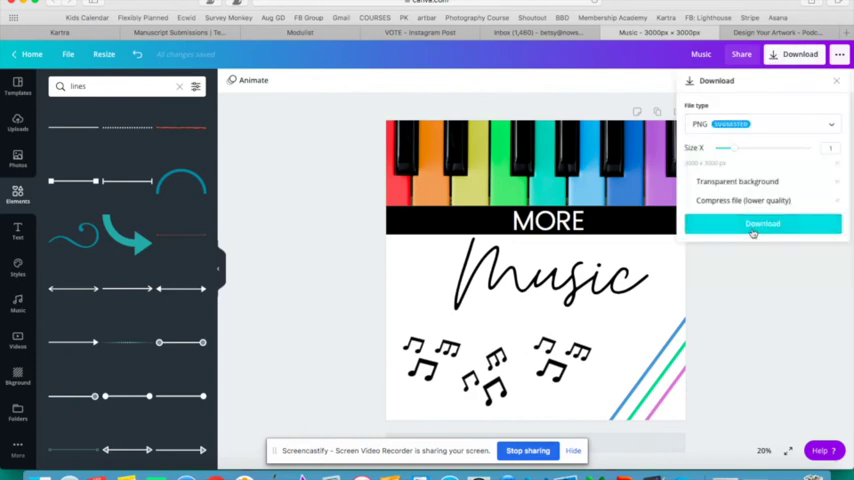
click(762, 224)
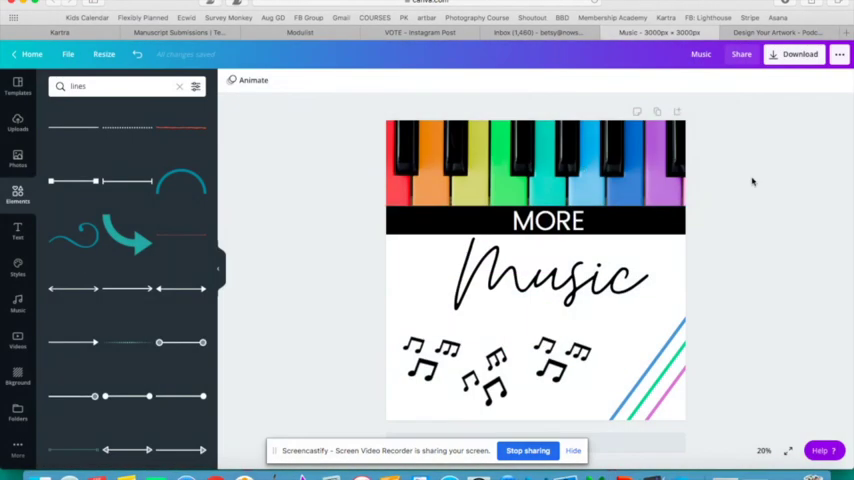
mouse_move(736, 256)
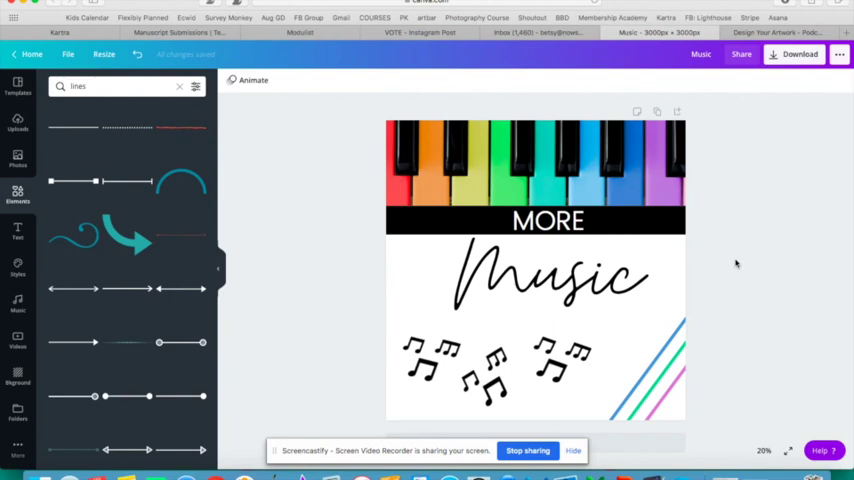
mouse_move(744, 292)
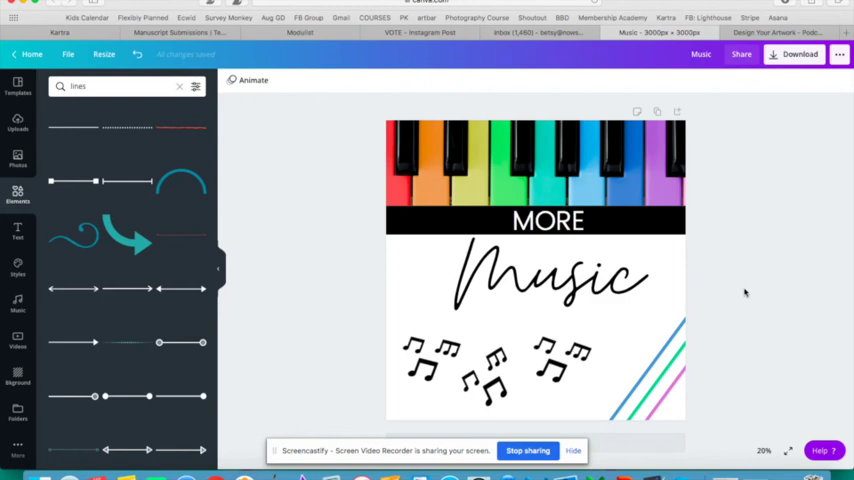
click(650, 178)
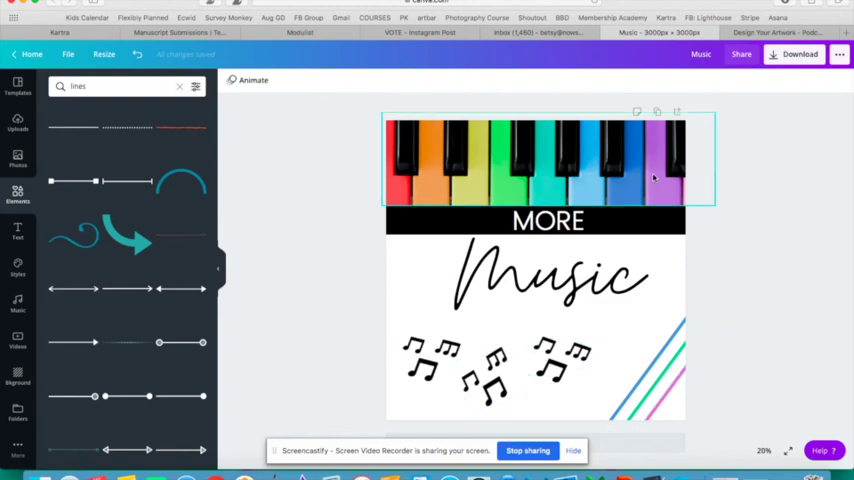